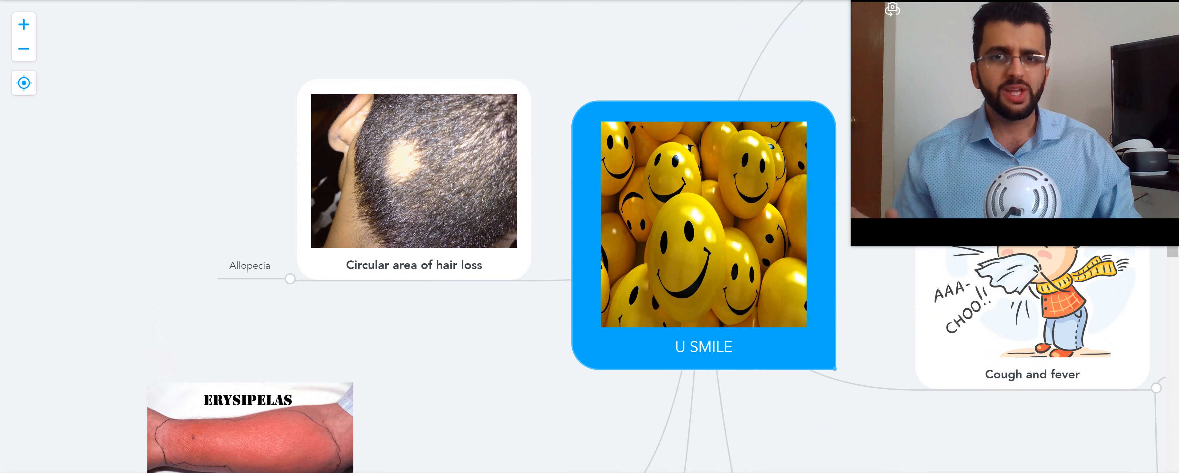
scroll("down", 3)
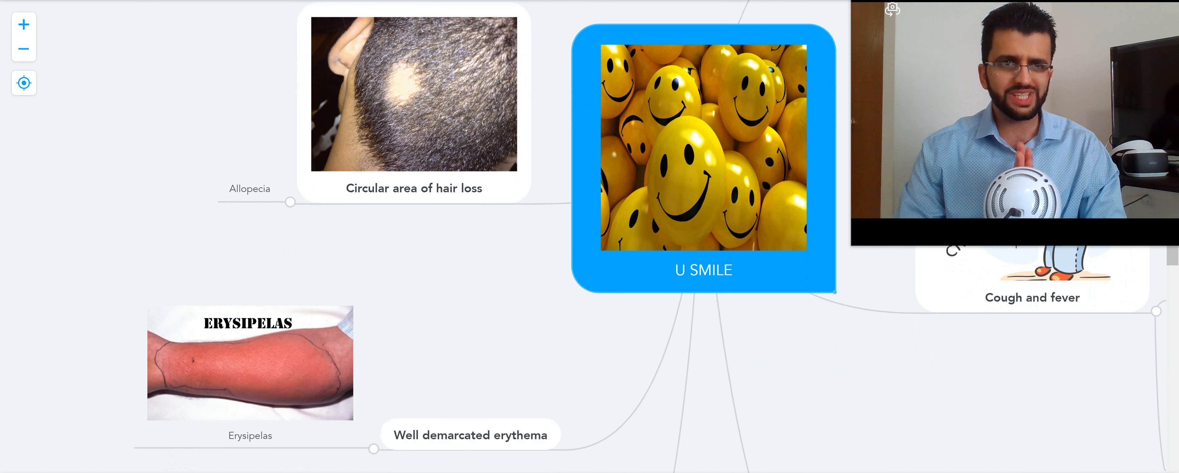